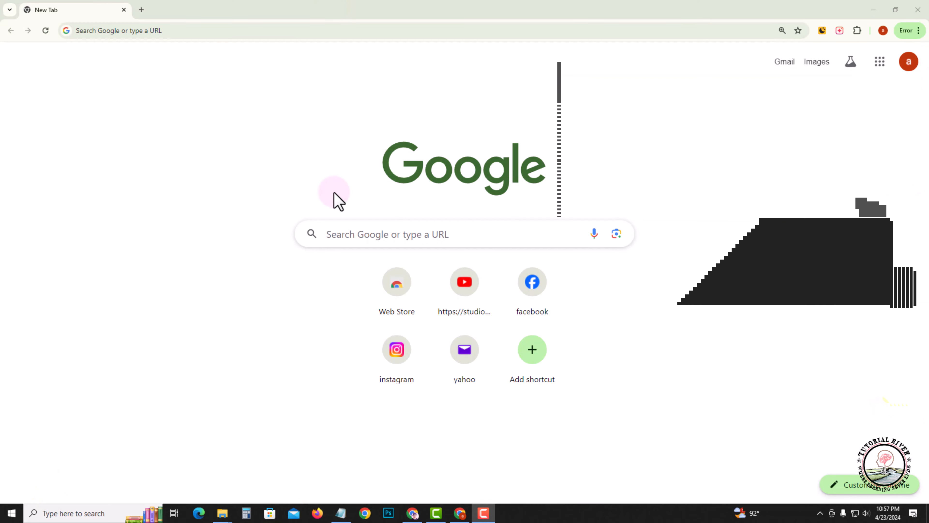
{"action": "mouse_move", "coordinate": [324, 203]}
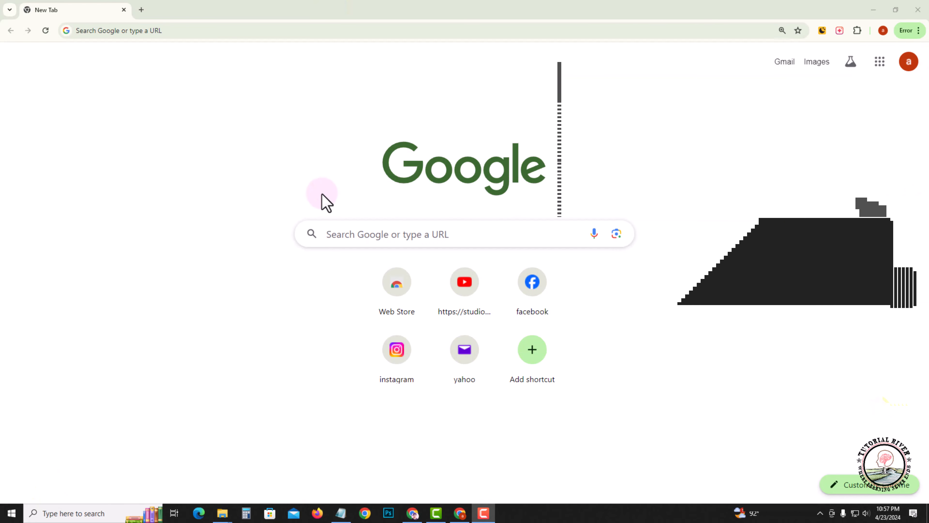
Launch instagram.com from the Chrome new tab shortcut tile.
{"action": "left_click", "coordinate": [397, 349]}
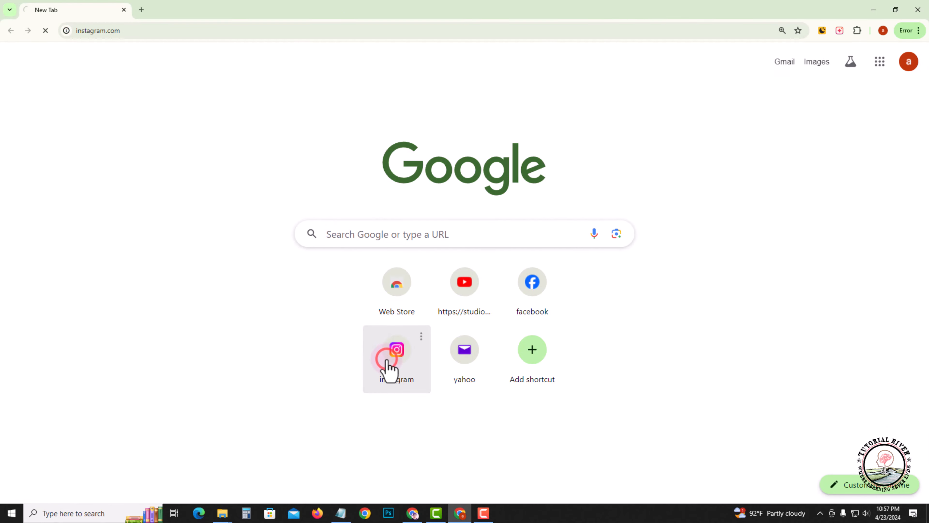
Reach Settings from the feed's More menu, landing in Meta Accounts Center Profiles.
{"action": "left_click", "coordinate": [397, 354]}
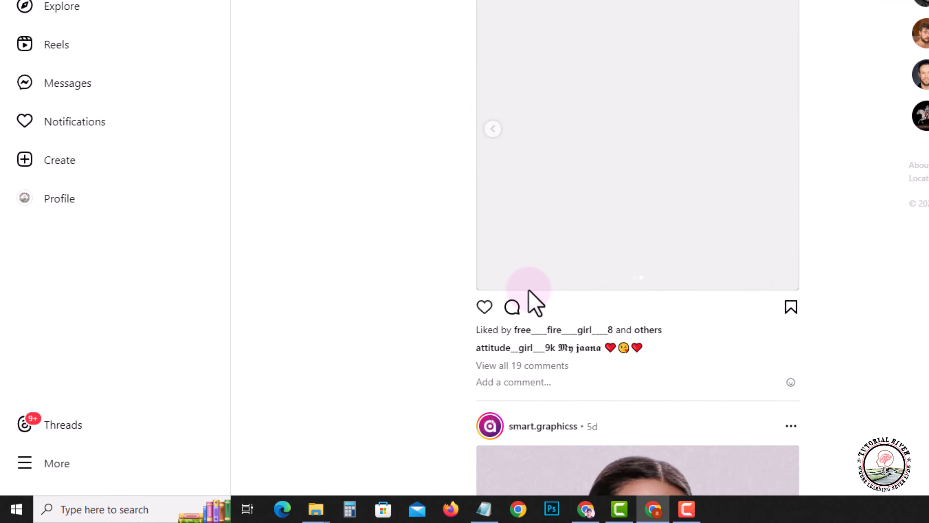
{"action": "mouse_move", "coordinate": [67, 470]}
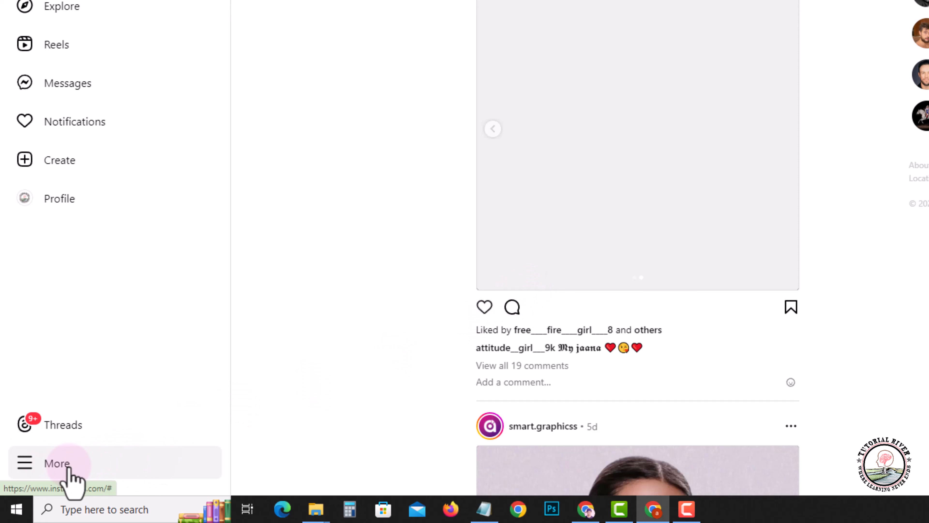
{"action": "left_click", "coordinate": [57, 464]}
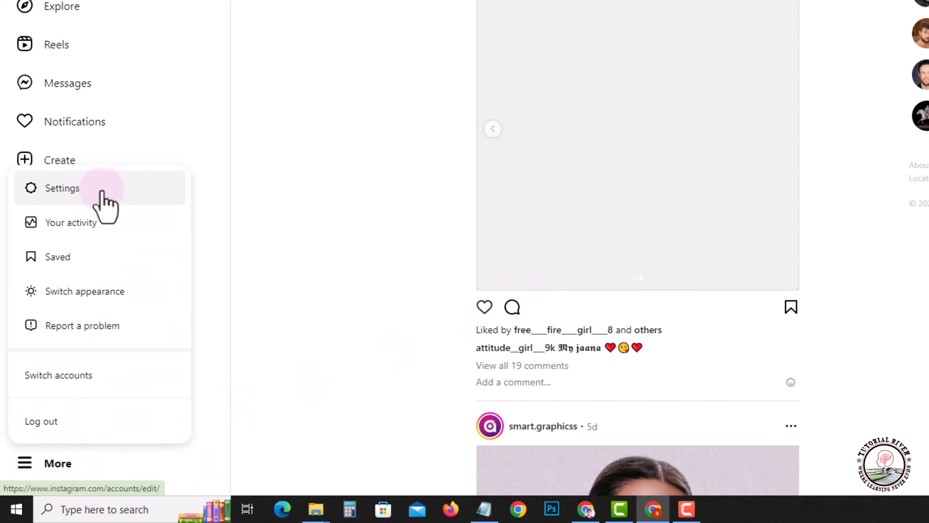
{"action": "mouse_move", "coordinate": [109, 203]}
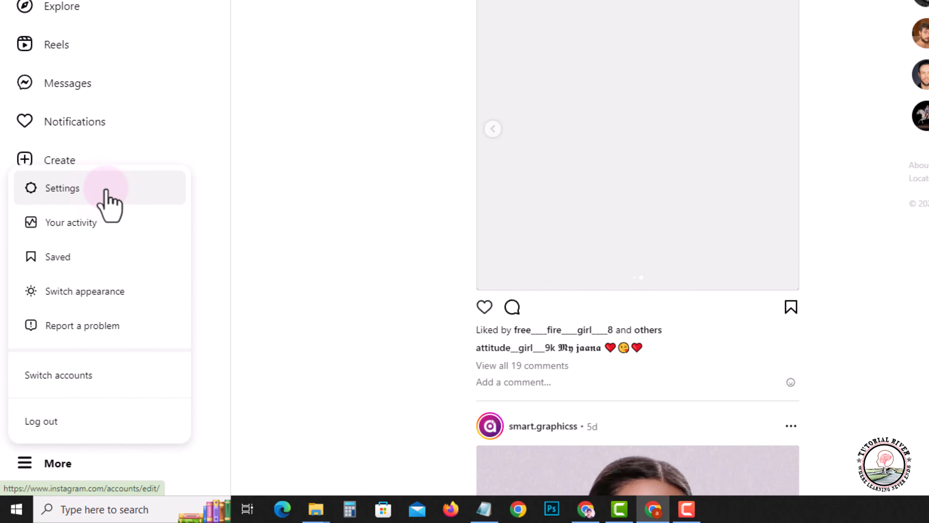
{"action": "left_click", "coordinate": [62, 188]}
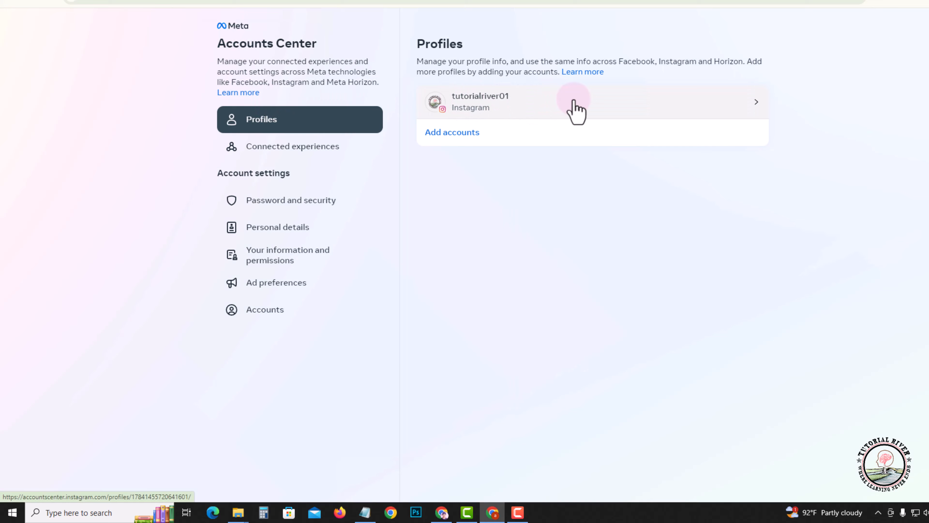
Show the tutorialriver01 profile's details with its Name option in Accounts Center.
{"action": "left_click", "coordinate": [577, 104]}
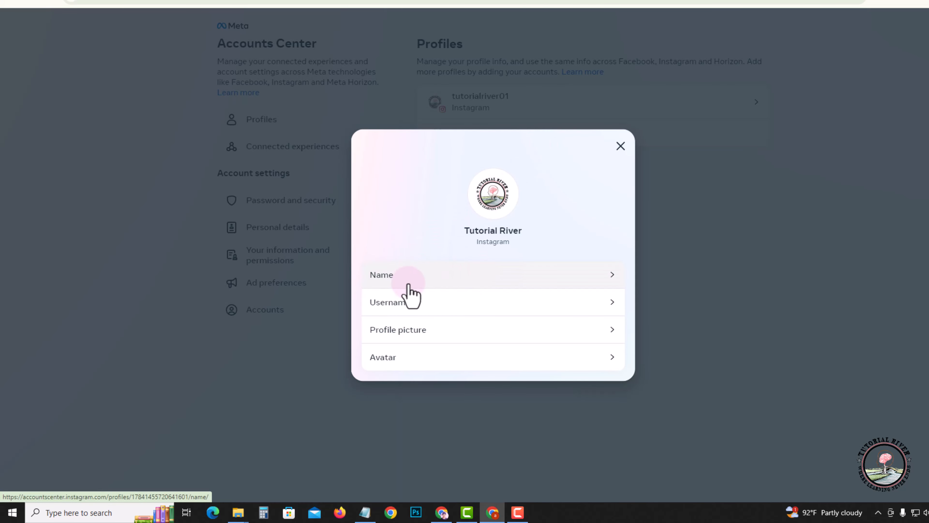
{"action": "mouse_move", "coordinate": [457, 284]}
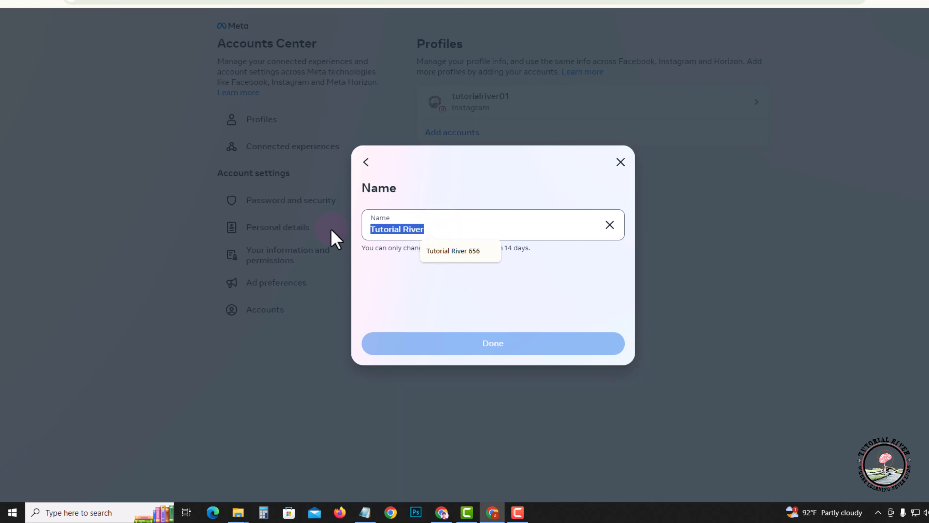
Enter the new profile name 'river turutu' in the Name field, correcting a typo.
{"action": "type", "text": "re"}
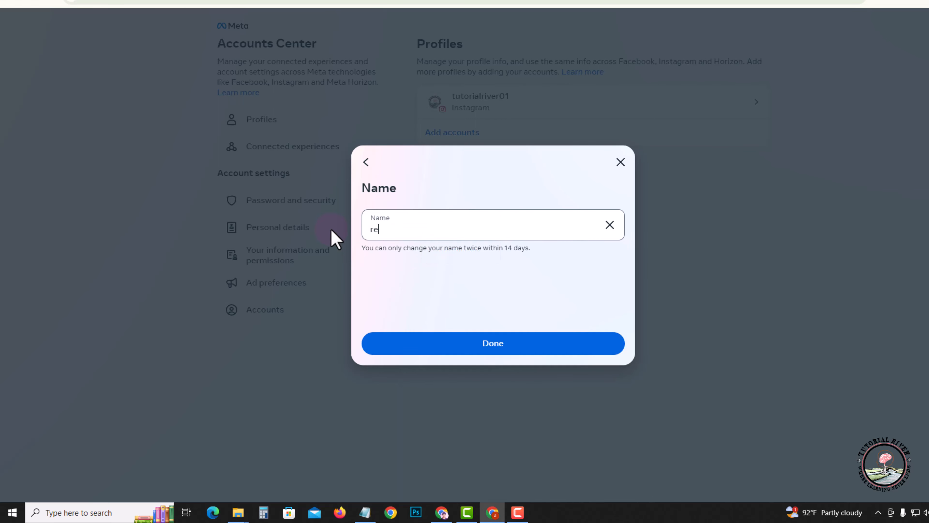
{"action": "key", "text": "Backspace"}
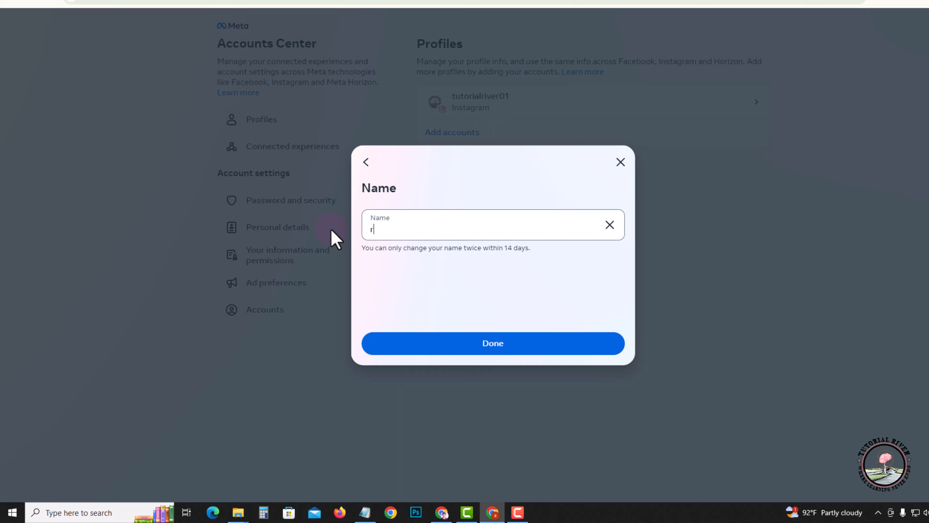
{"action": "type", "text": "iver turutu"}
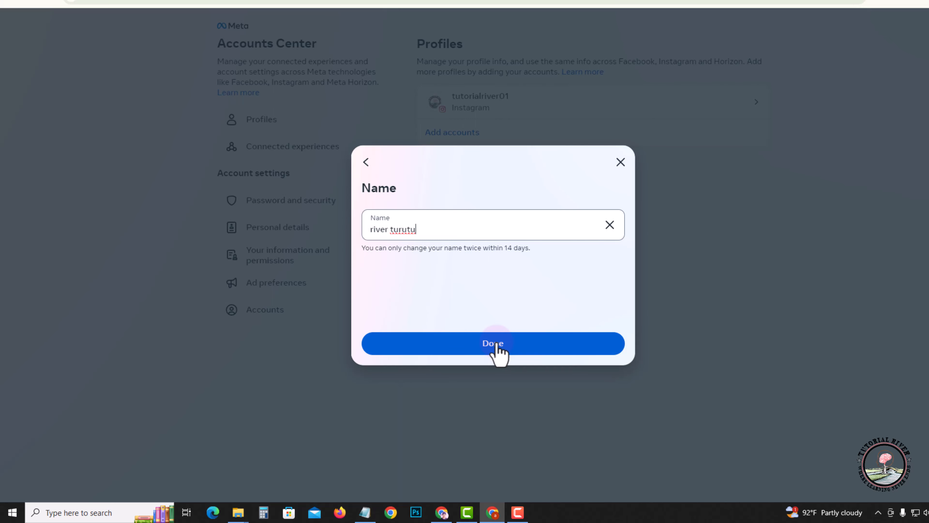
{"action": "mouse_move", "coordinate": [370, 202]}
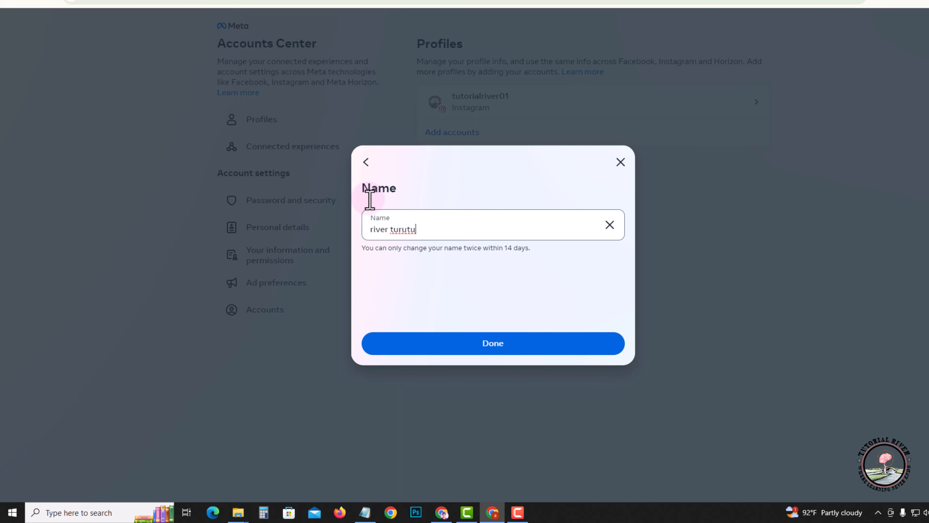